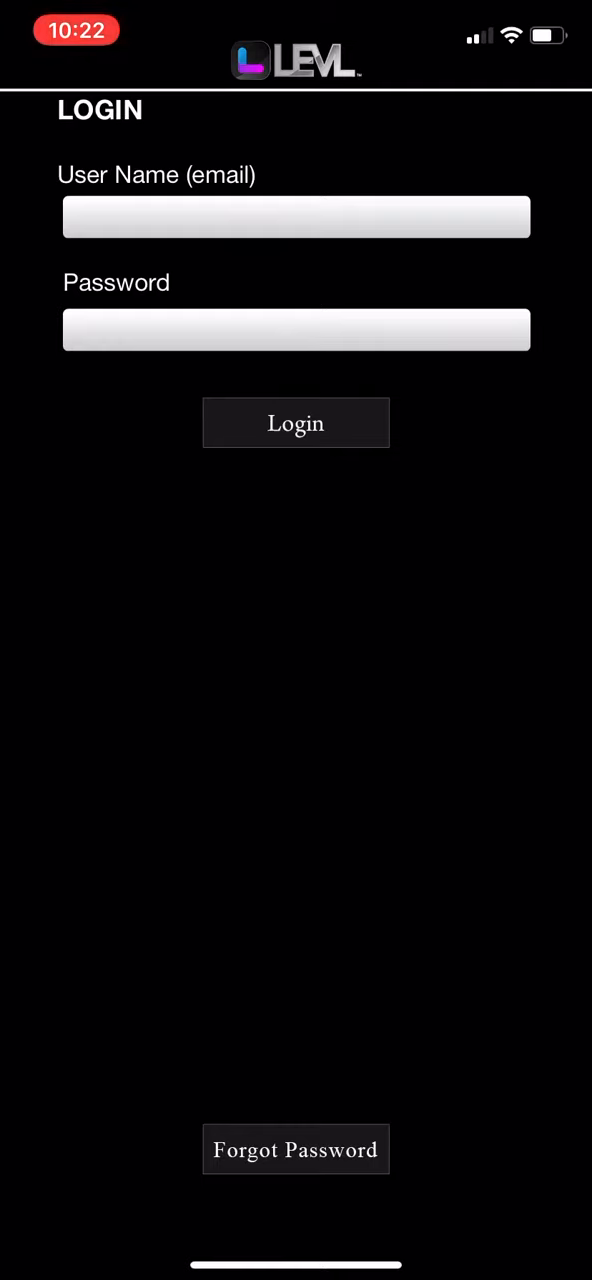
Step: Choose Forgot Password on the LevL login to reach the CityGro sign-in page
{"action": "left_click", "coordinate": [295, 422]}
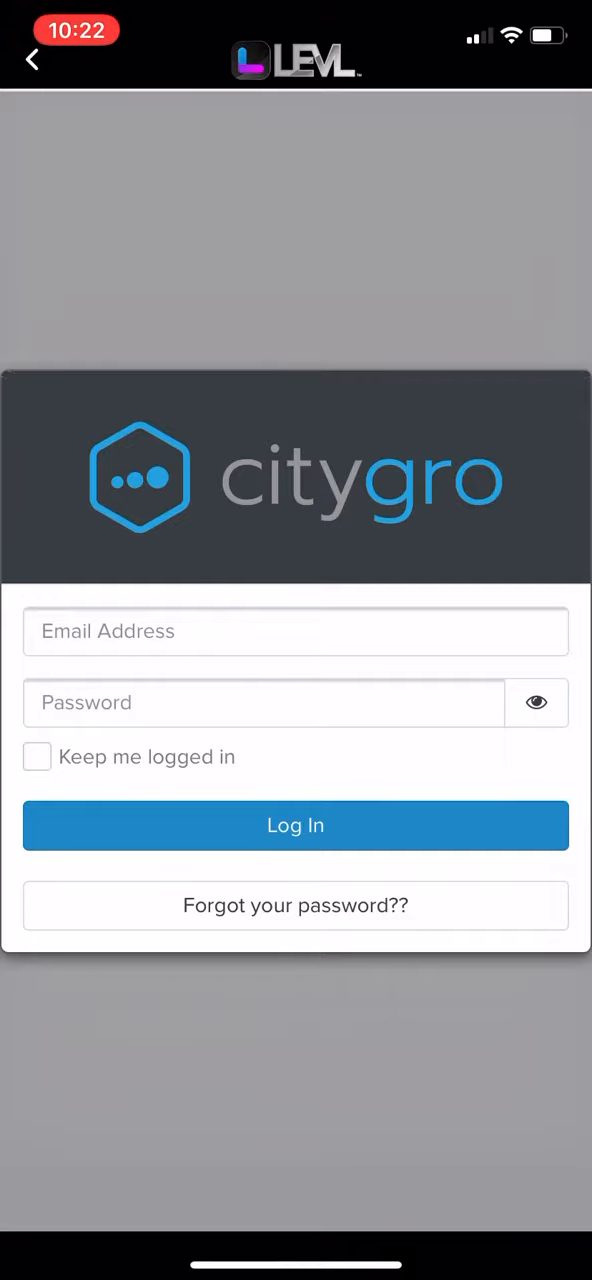
Step: Submit the Gmail address on the CityGro recovery form and acknowledge the instructions-sent confirmation
{"action": "left_click", "coordinate": [295, 905]}
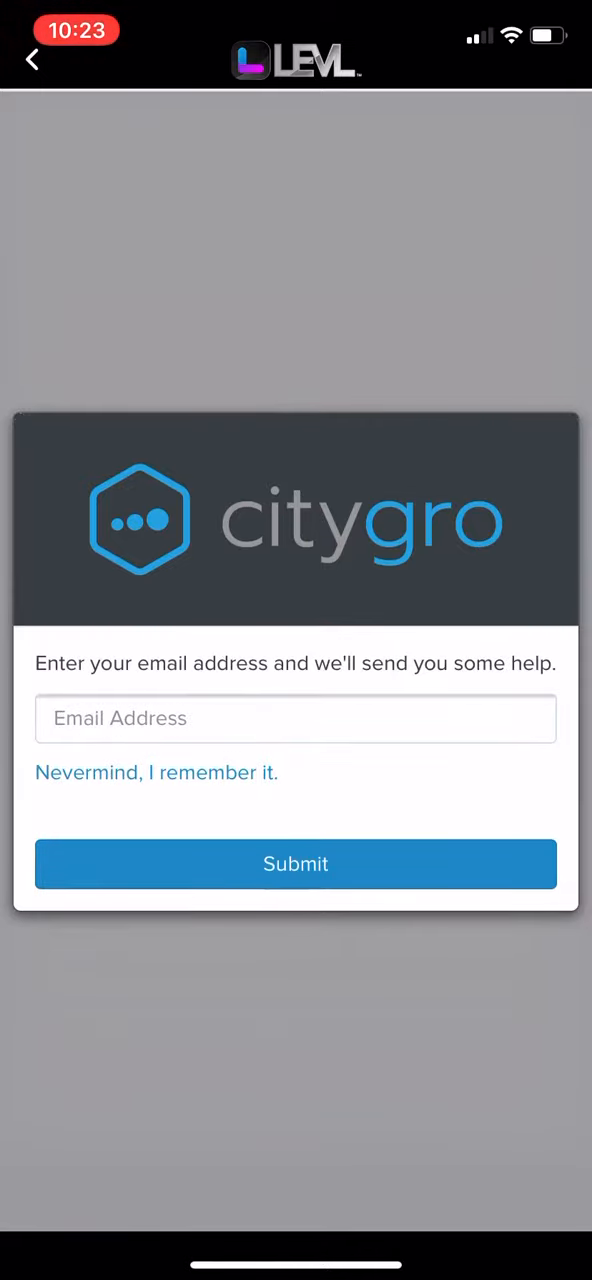
{"action": "left_click", "coordinate": [296, 718]}
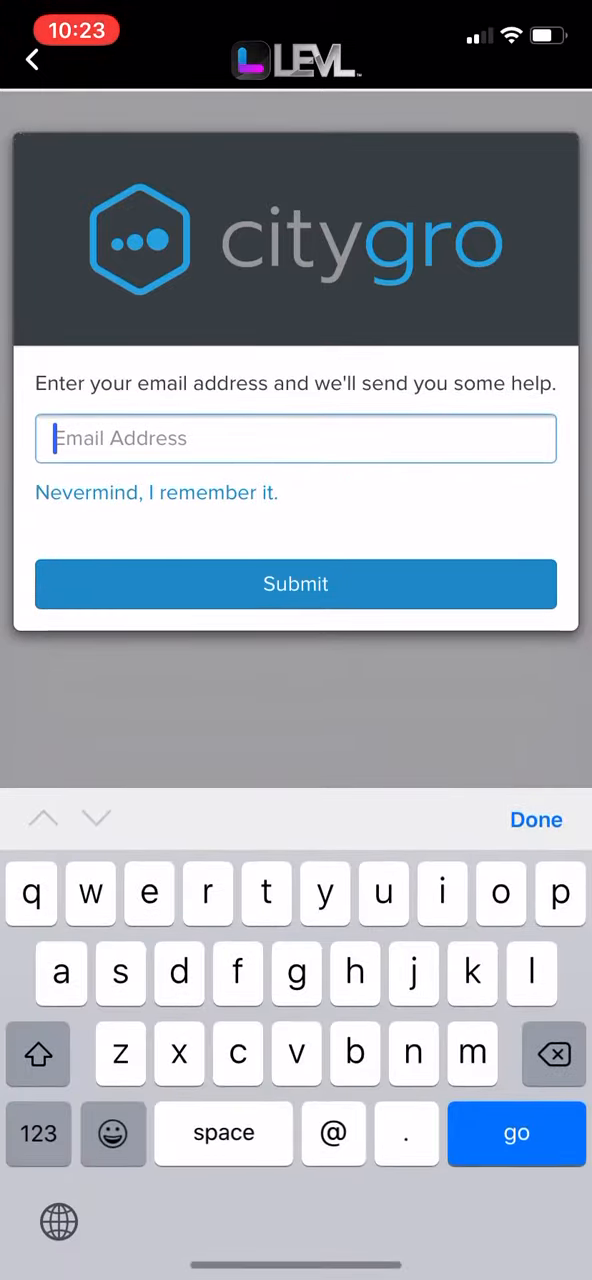
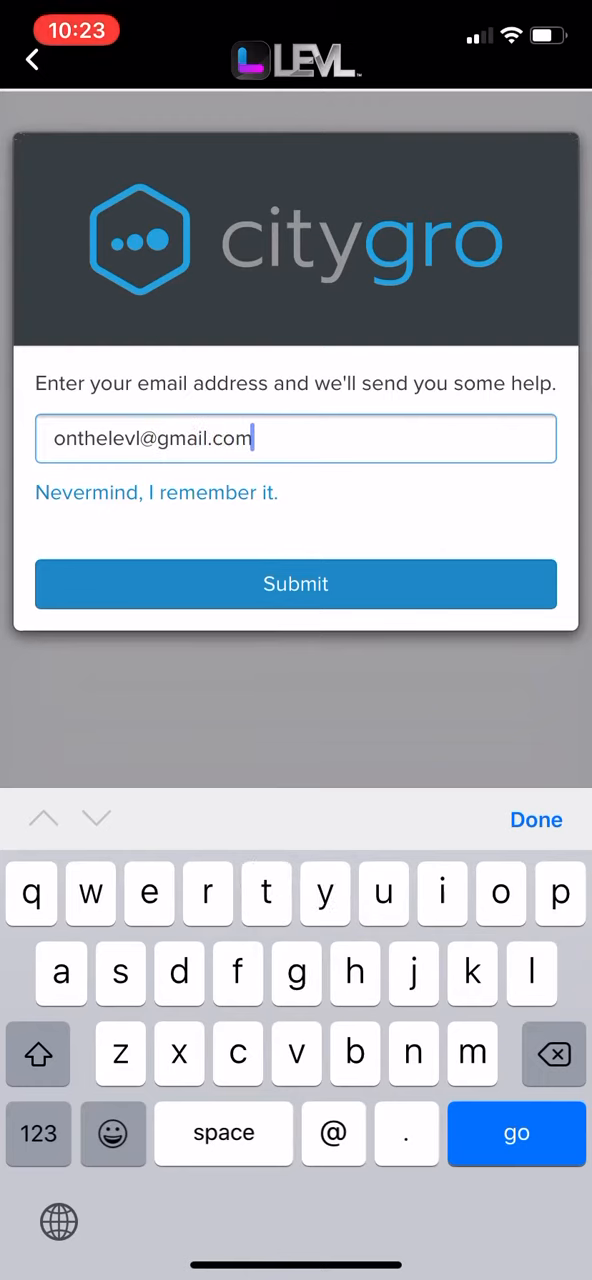
{"action": "left_click", "coordinate": [296, 584]}
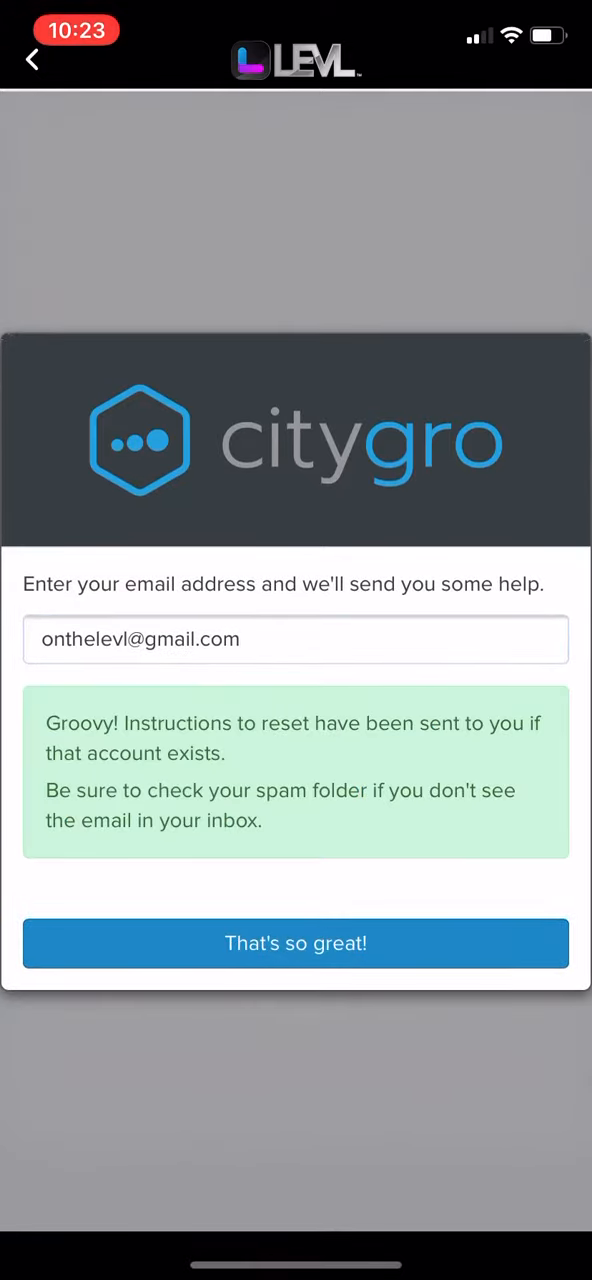
{"action": "left_click", "coordinate": [295, 943]}
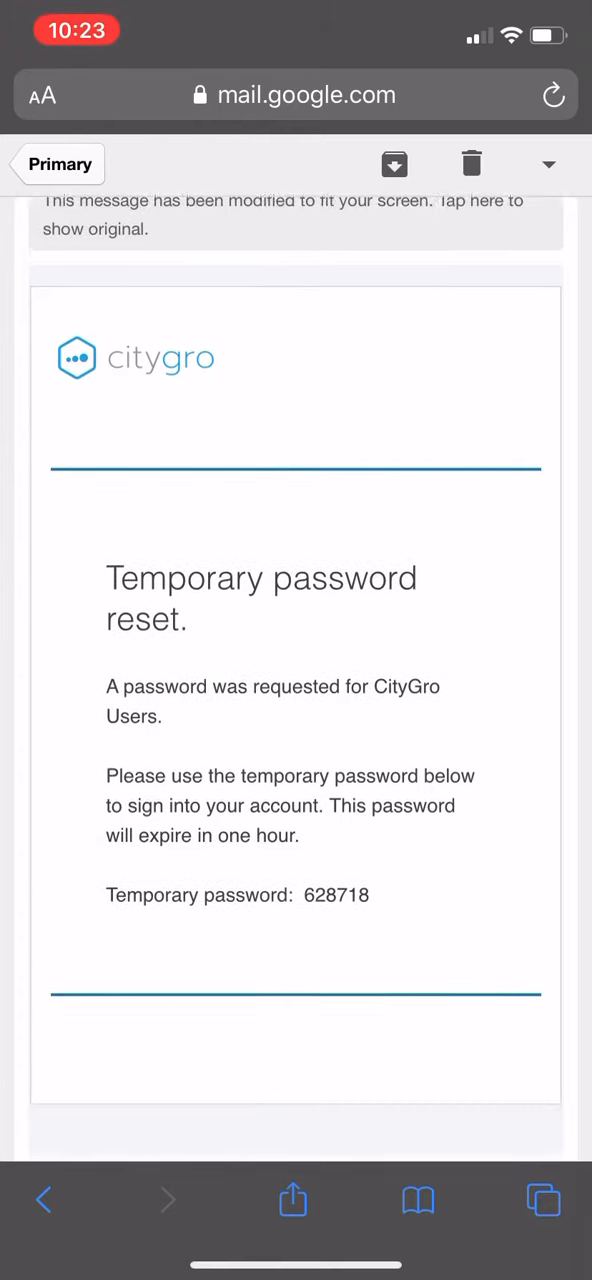
{"action": "scroll", "scroll_direction": "down", "scroll_amount": 3}
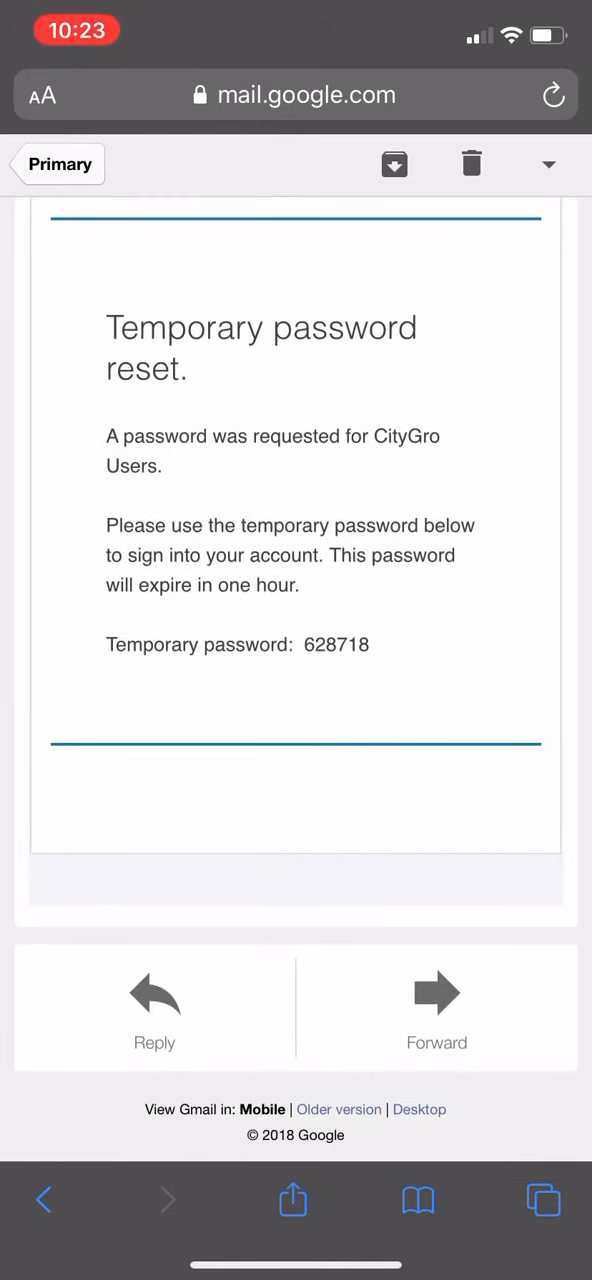
{"action": "double_click", "coordinate": [337, 644]}
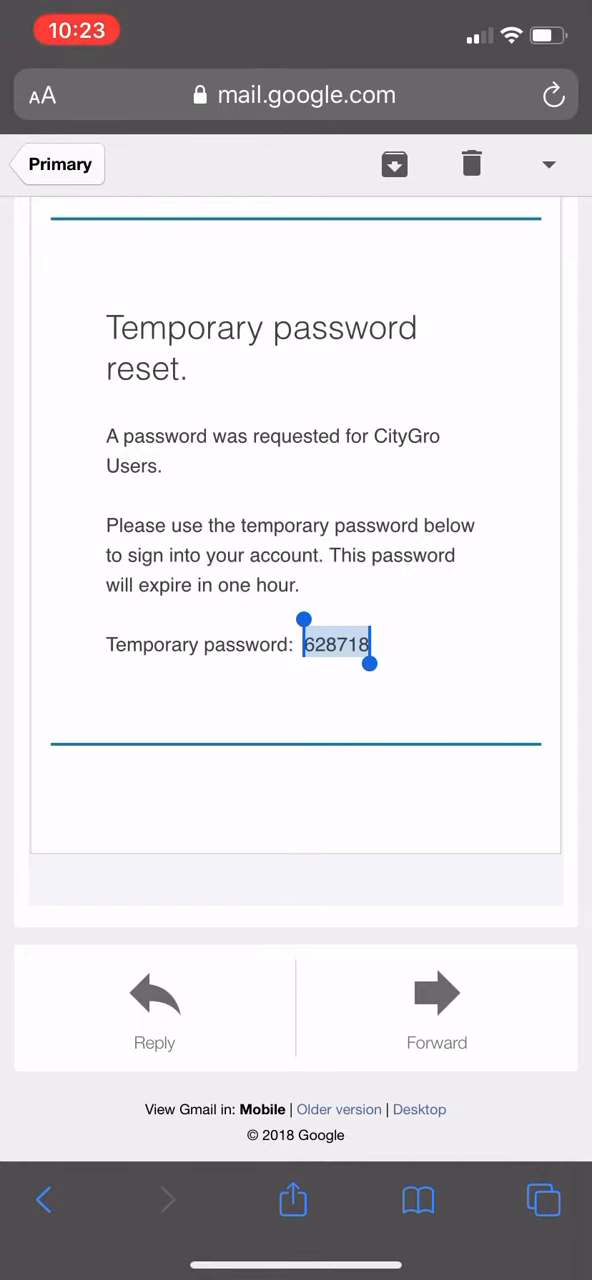
{"action": "scroll", "scroll_direction": "down", "scroll_amount": 3}
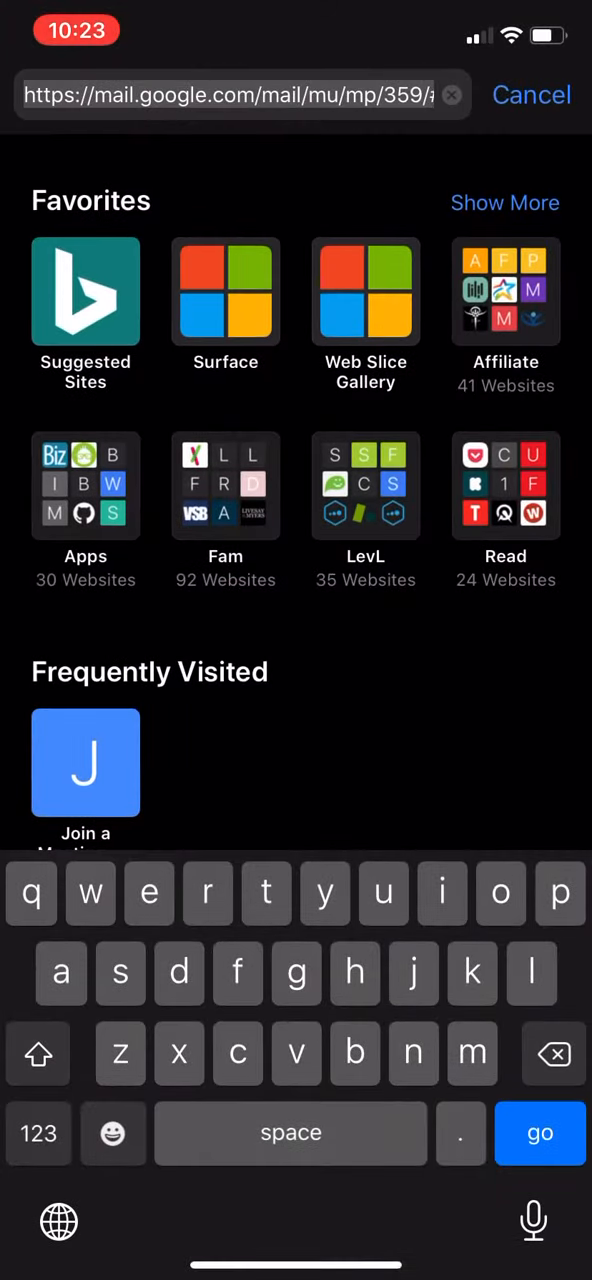
Step: Replace the Safari address with app.citygro.com and load the site
{"action": "type", "text": "appscommunityinsights.com"}
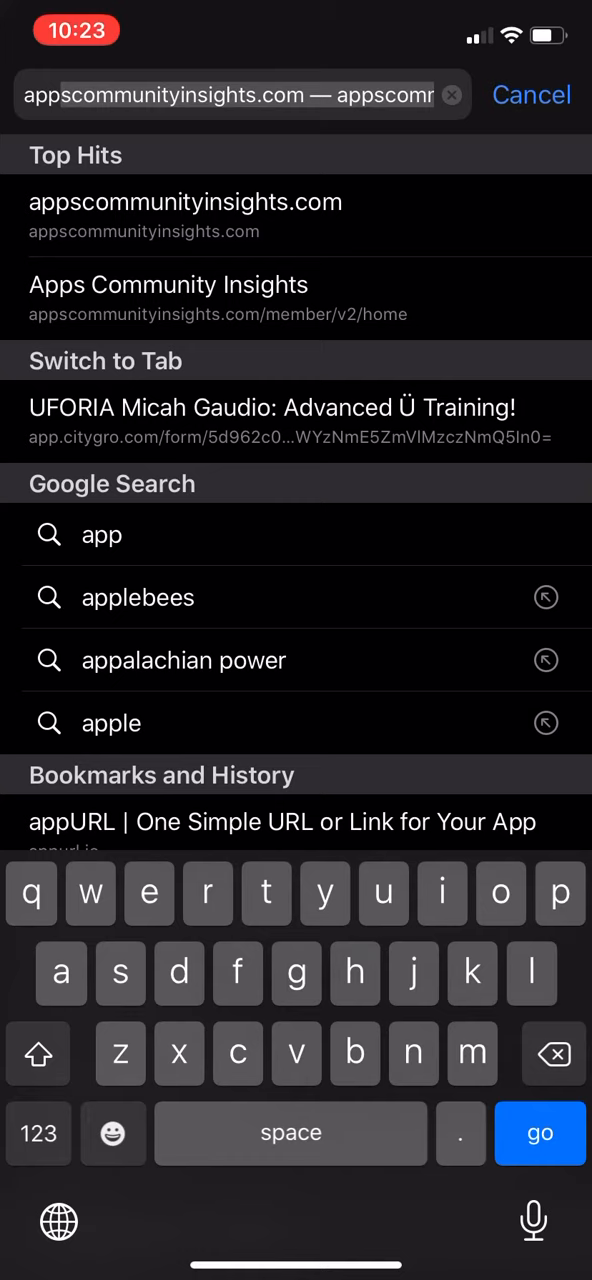
{"action": "type", "text": "app.citygro.co"}
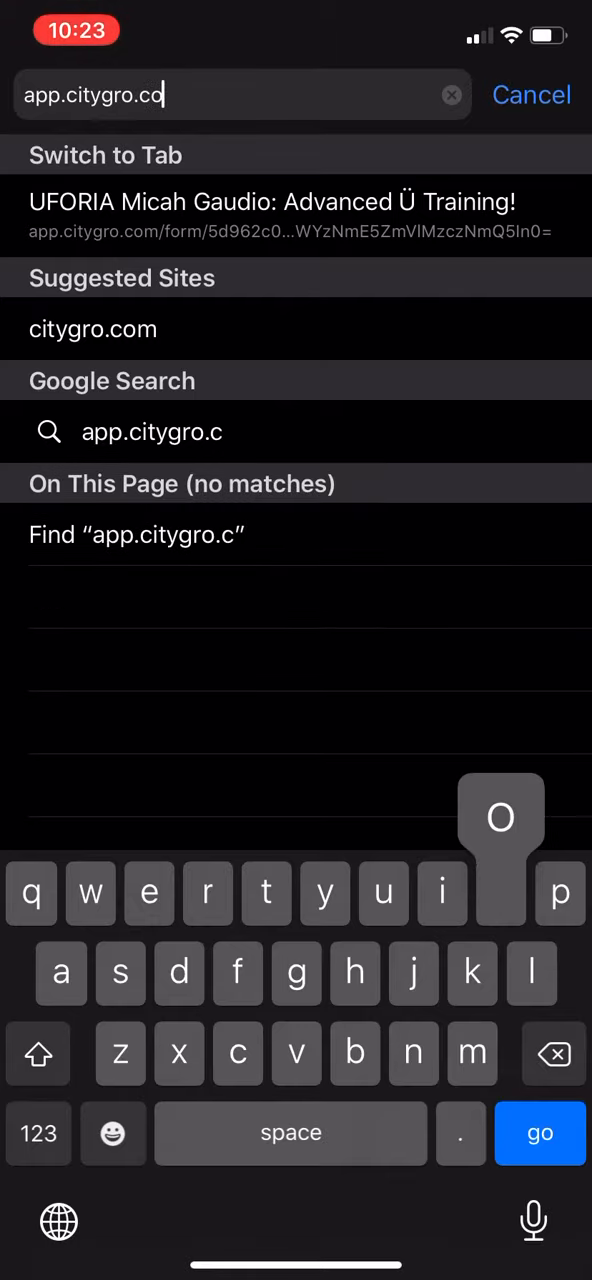
{"action": "type", "text": "m"}
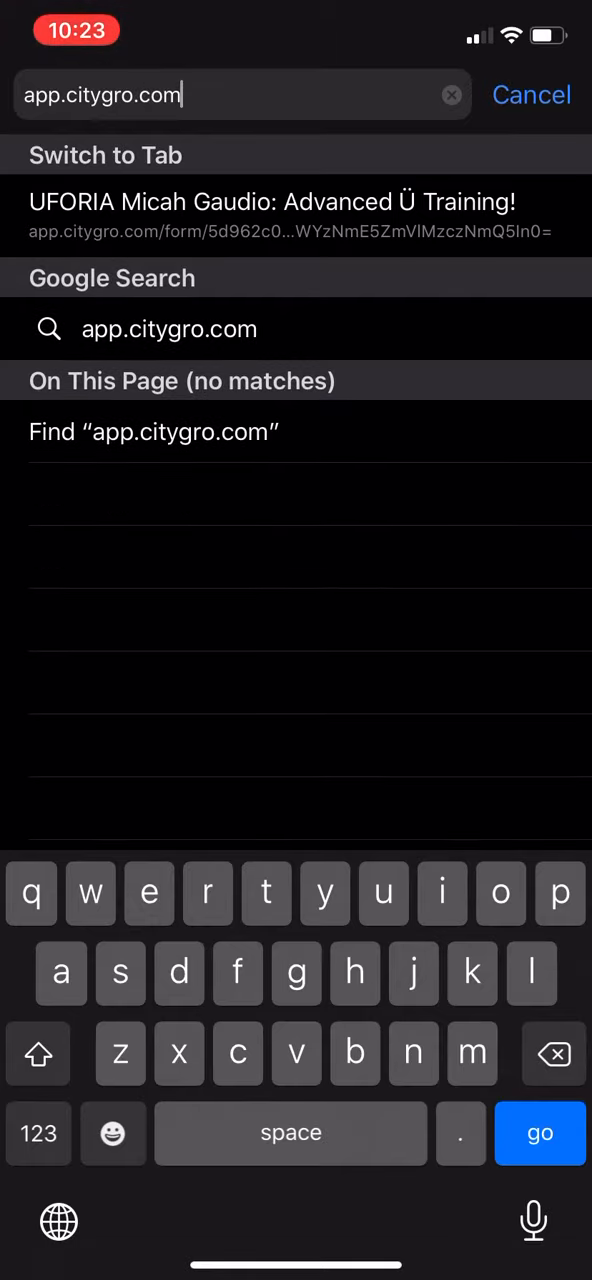
{"action": "left_click", "coordinate": [540, 1133]}
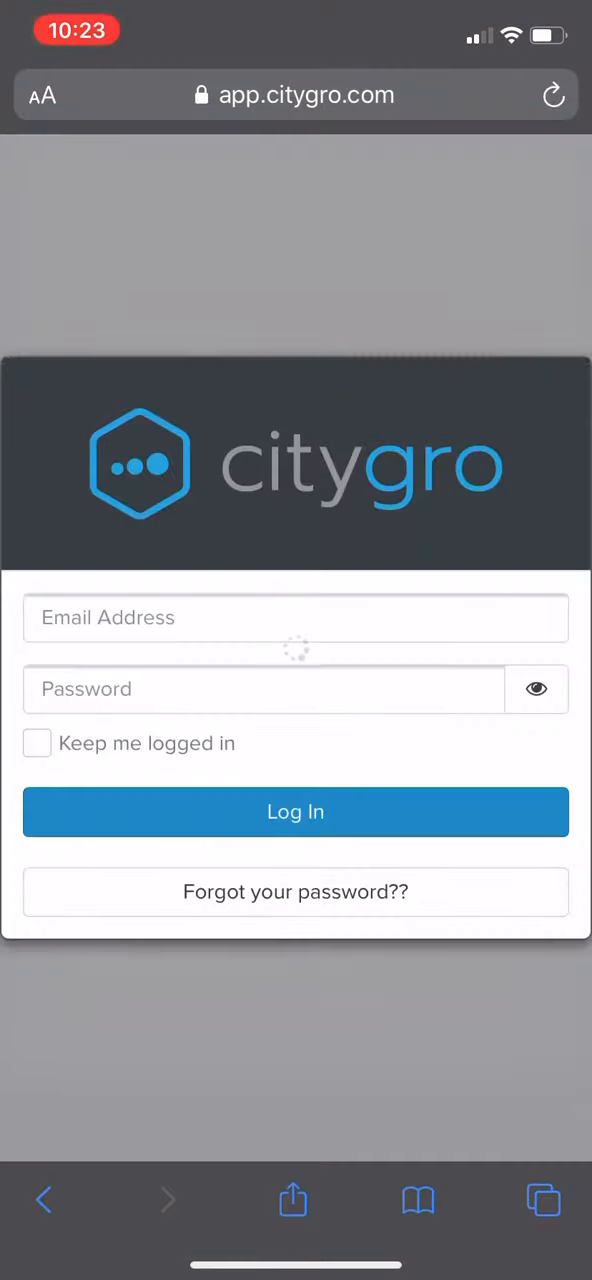
{"action": "left_click", "coordinate": [296, 617]}
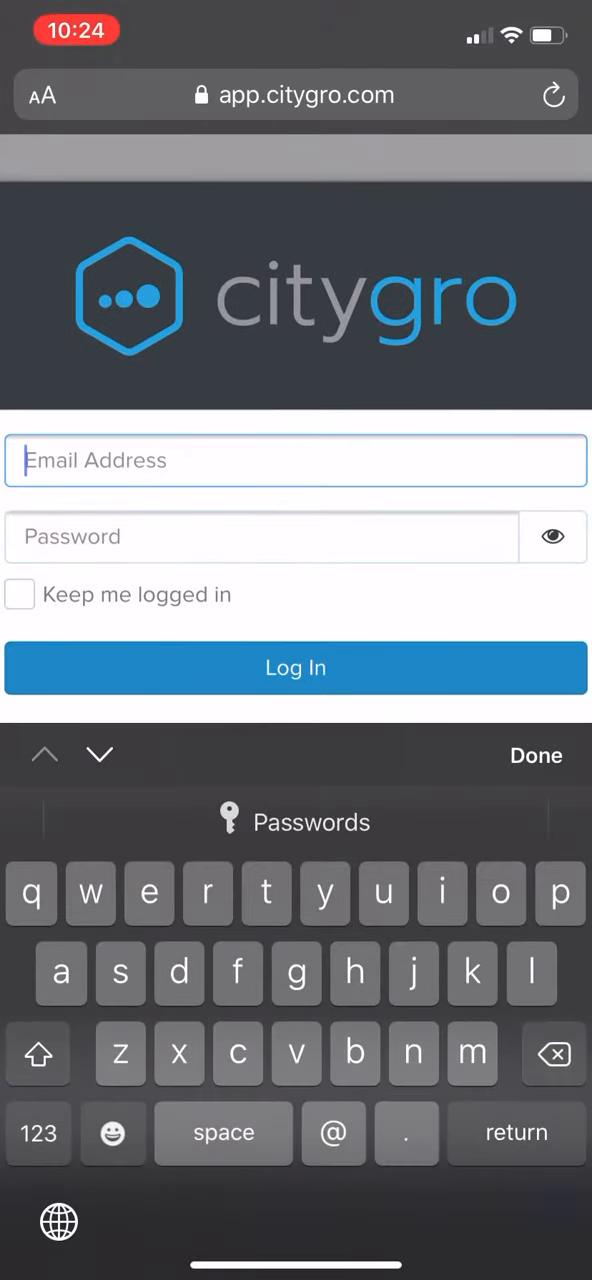
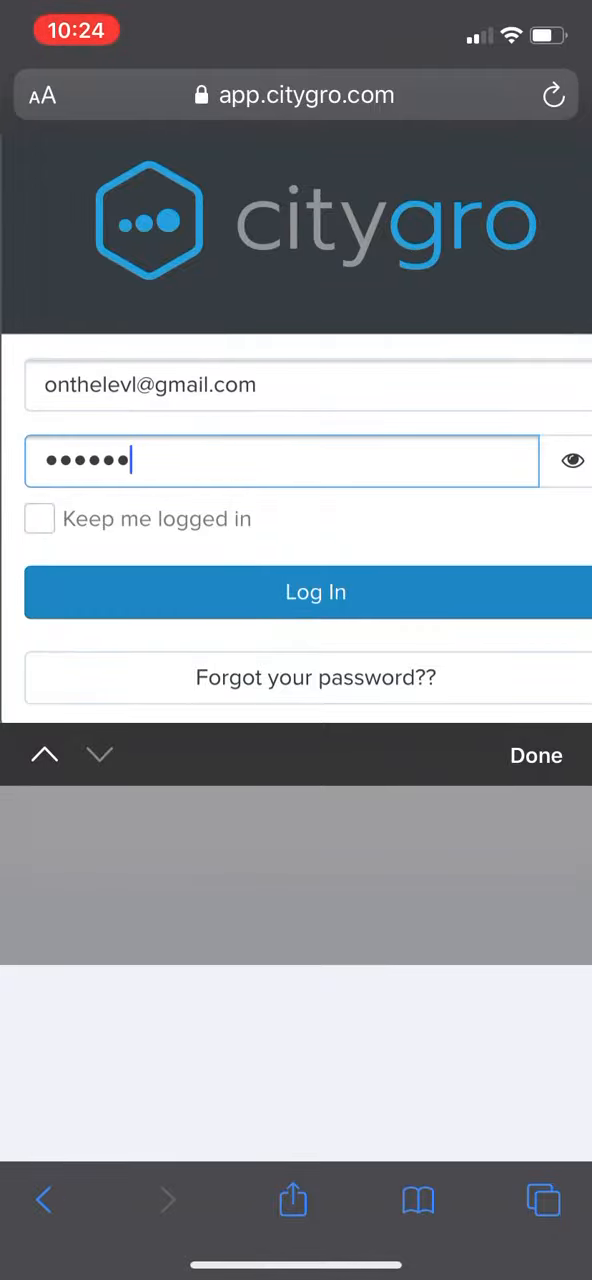
{"action": "left_click", "coordinate": [315, 591]}
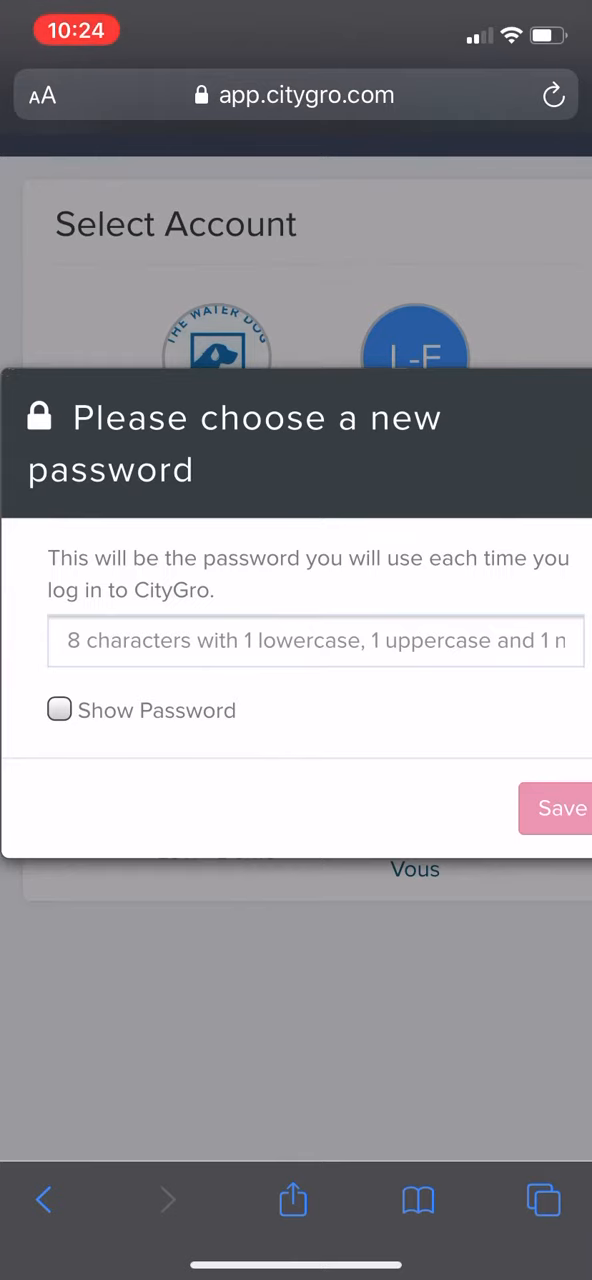
Step: Save a new rule-compliant CityGro password, then return to the LevL app's login
{"action": "left_click", "coordinate": [315, 640]}
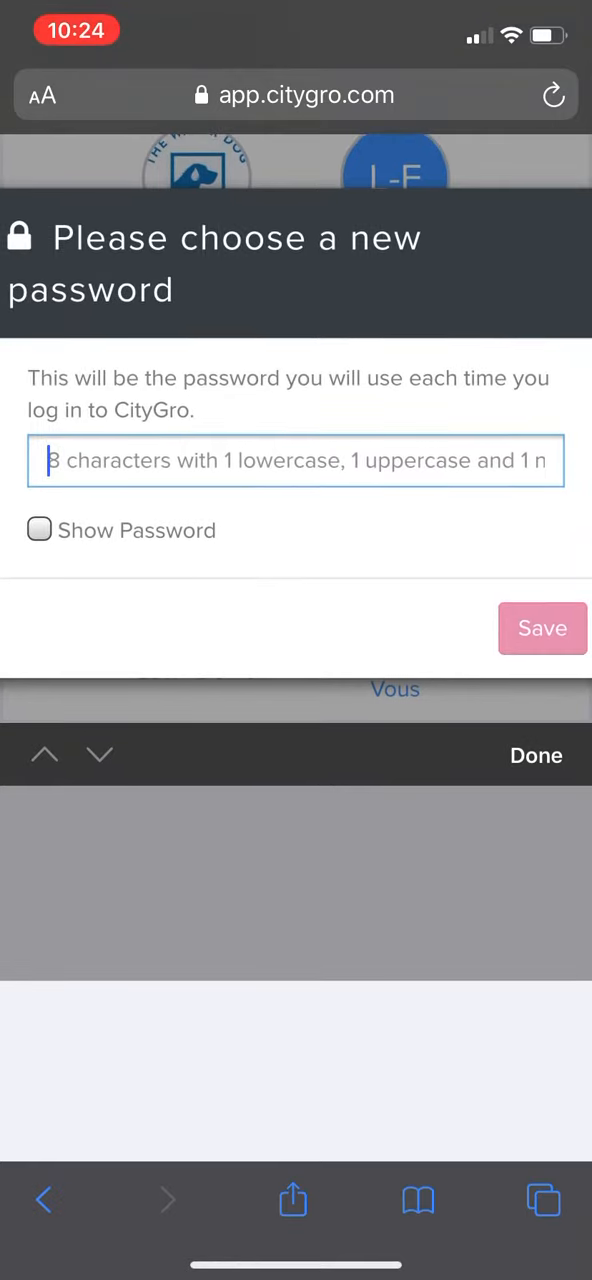
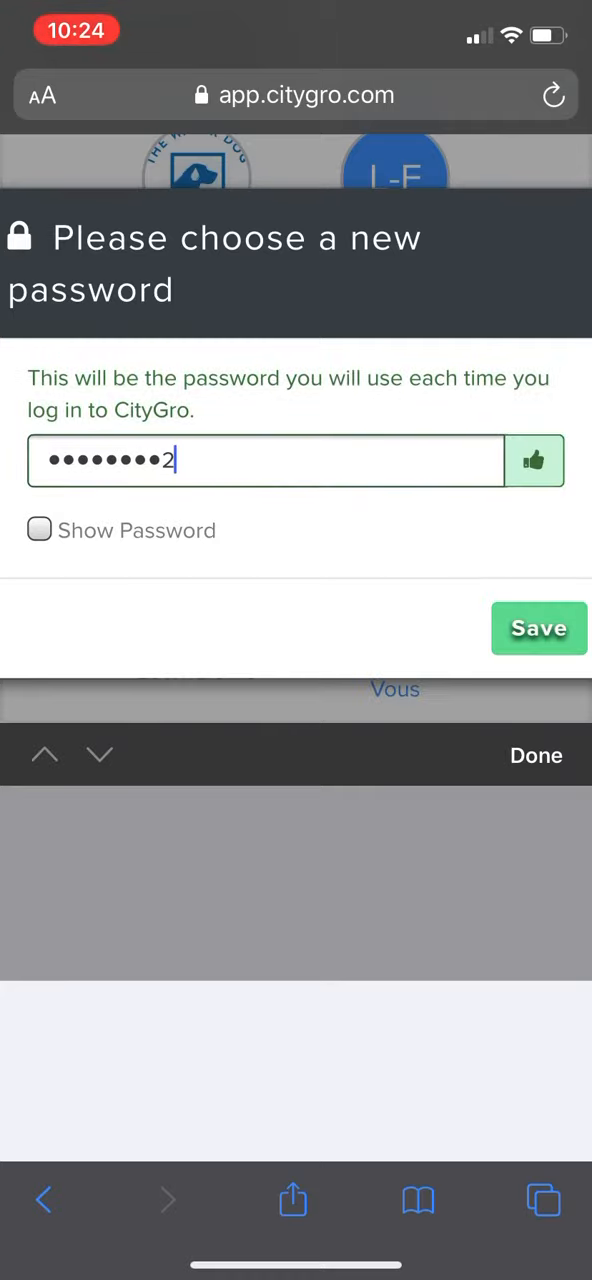
{"action": "left_click", "coordinate": [538, 628]}
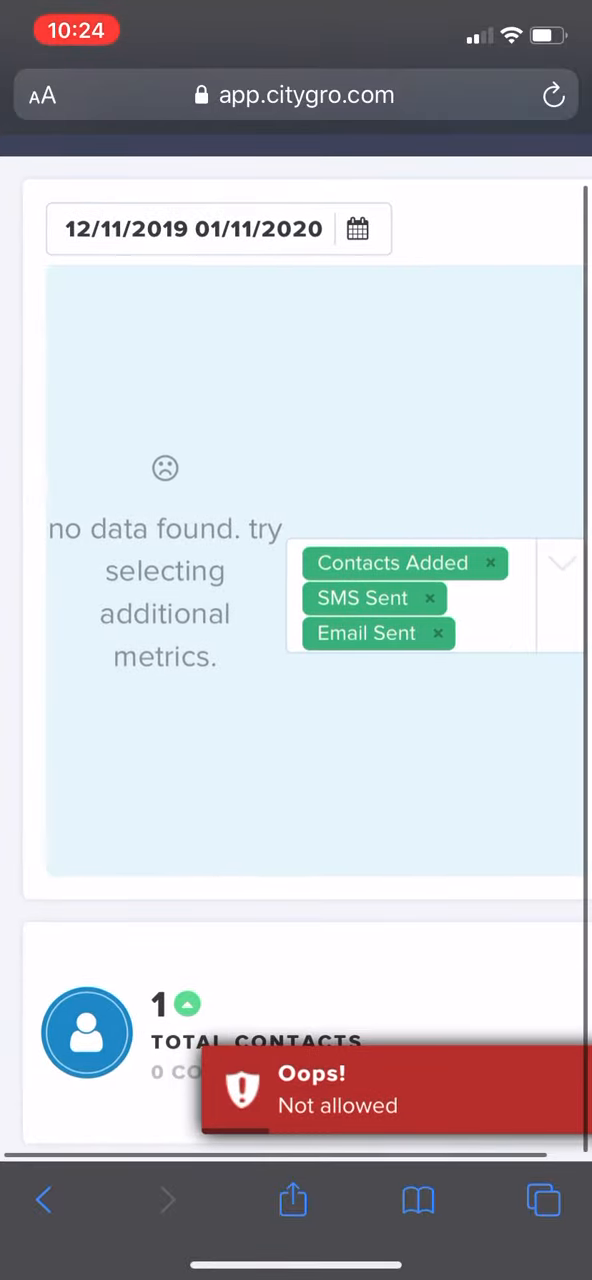
{"action": "scroll", "scroll_direction": "down", "scroll_amount": 3}
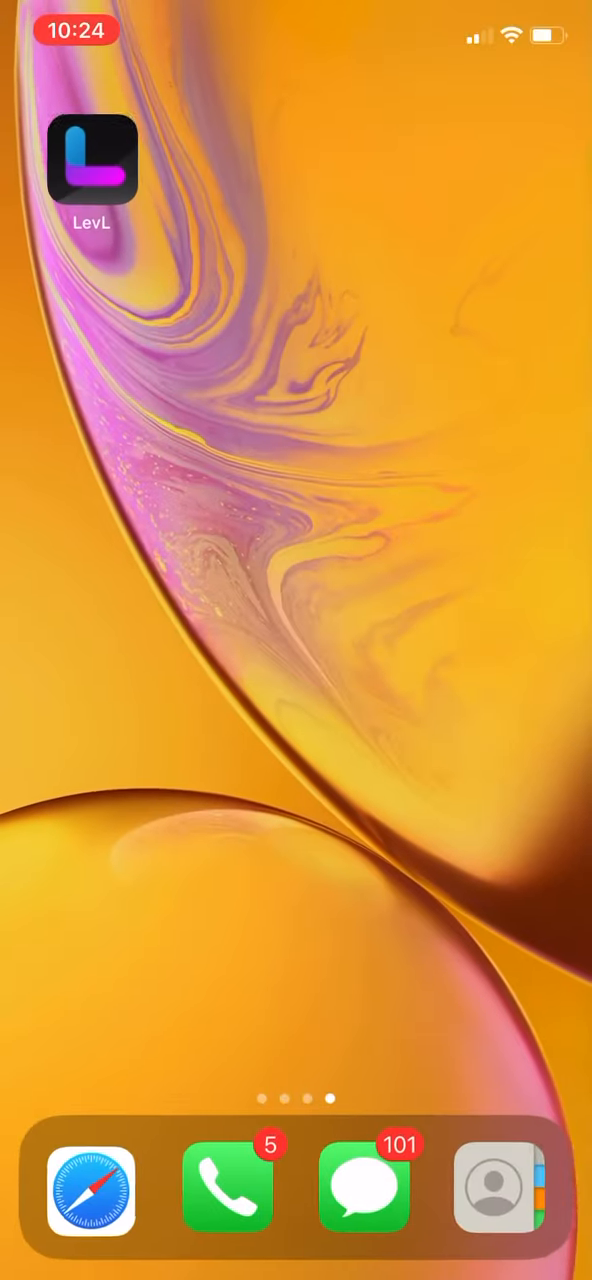
{"action": "left_click", "coordinate": [91, 160]}
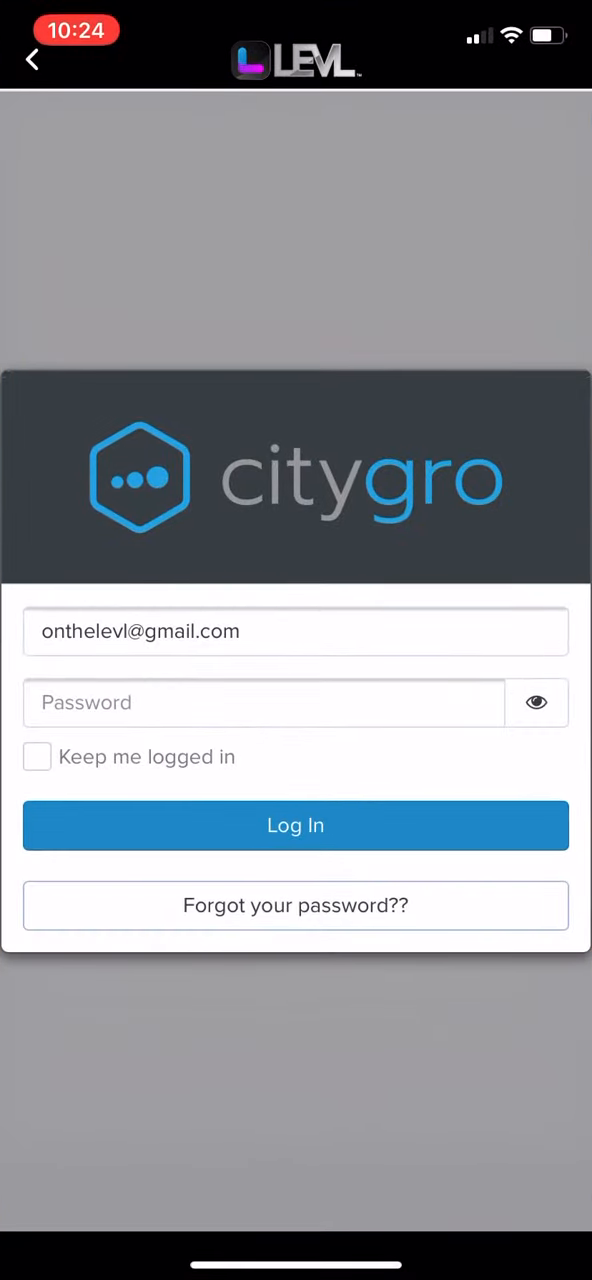